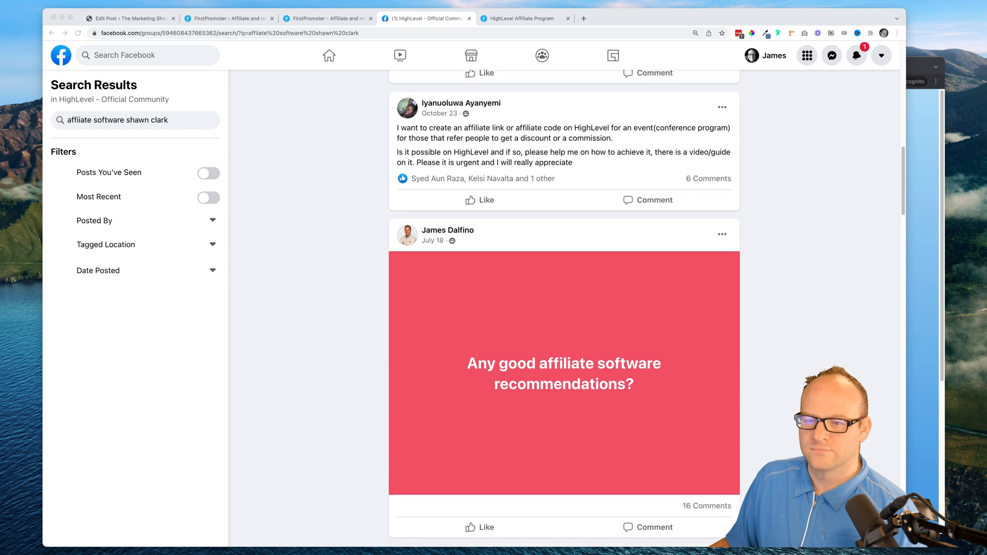
{"action": "scroll", "scroll_direction": "down", "scroll_amount": 3}
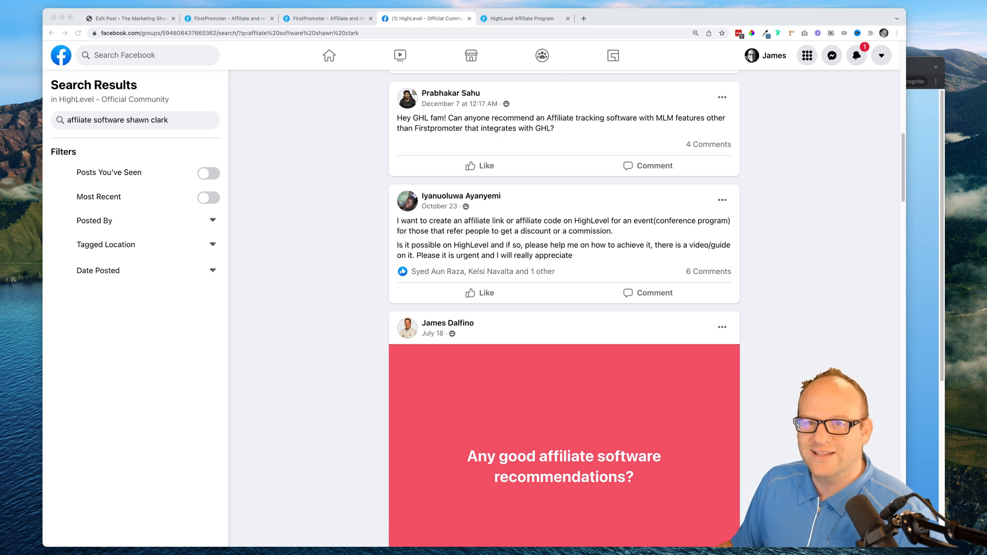
{"action": "scroll", "scroll_direction": "up", "scroll_amount": 3}
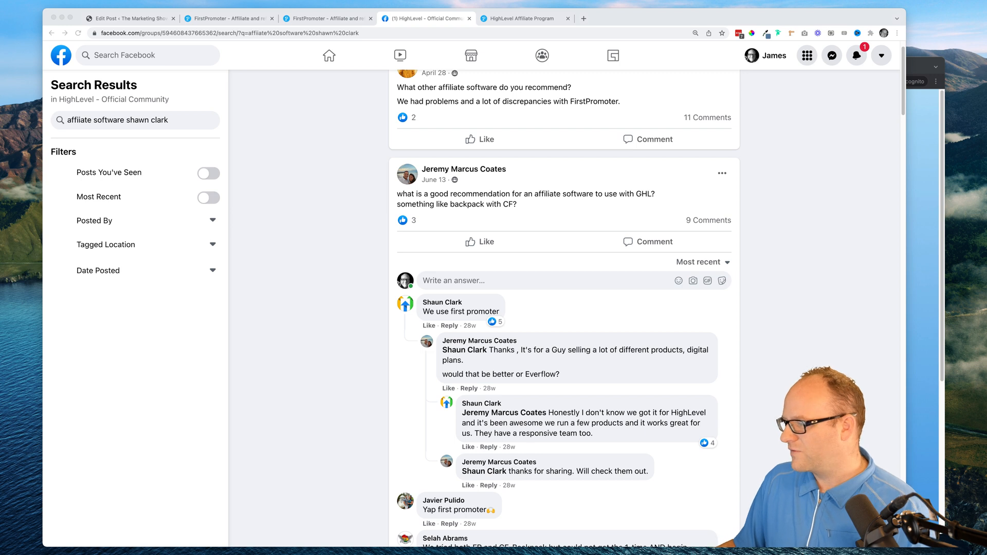
{"action": "scroll", "scroll_direction": "down", "scroll_amount": 3}
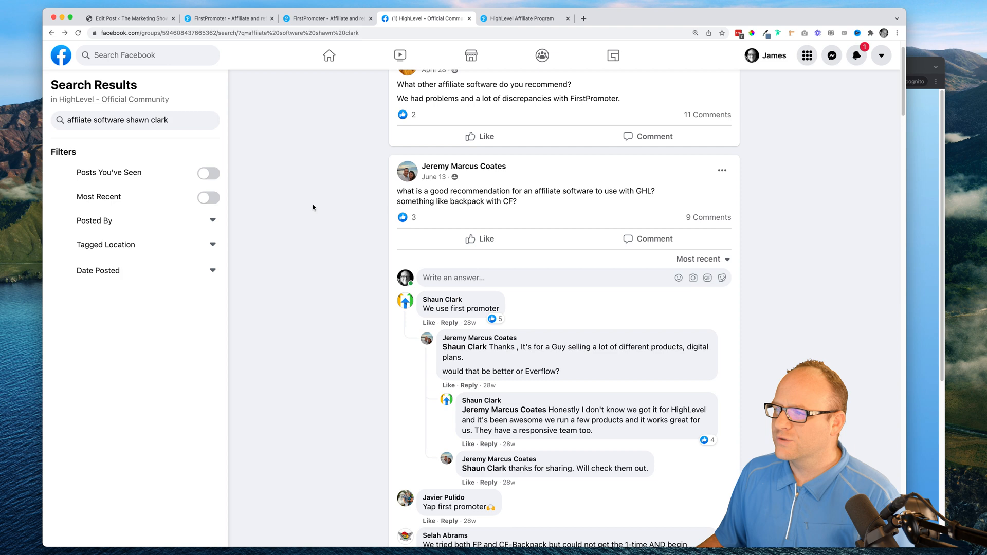
Step: Read down the FirstPromoter homepage and highlight the 'Everything you need…' affiliate program heading
{"action": "left_click", "coordinate": [228, 17]}
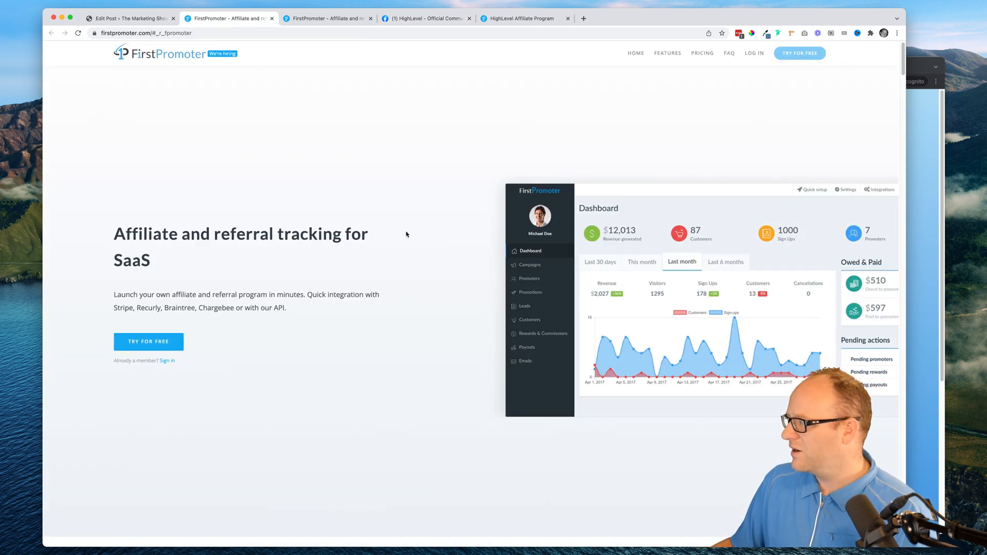
{"action": "scroll", "scroll_direction": "down", "scroll_amount": 3}
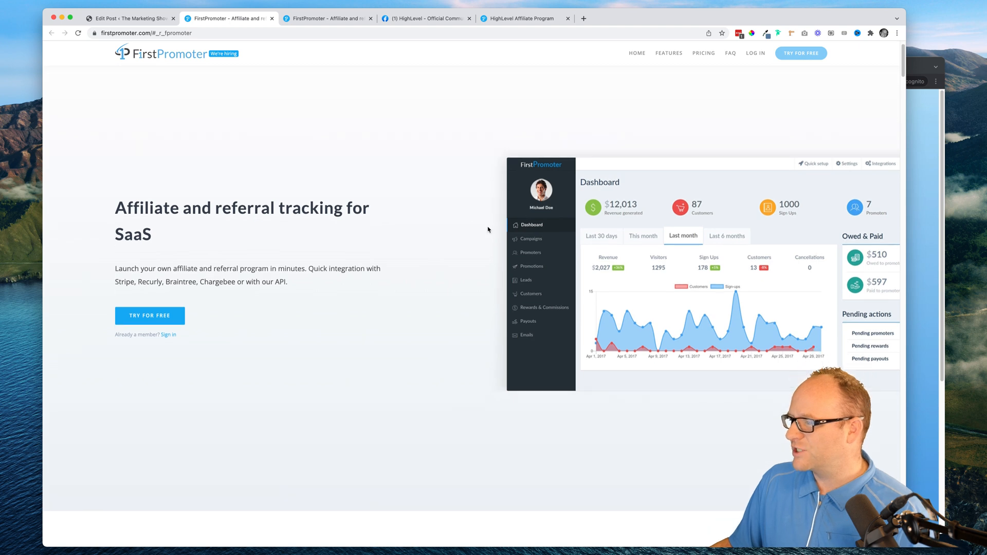
{"action": "scroll", "scroll_direction": "down", "scroll_amount": 3}
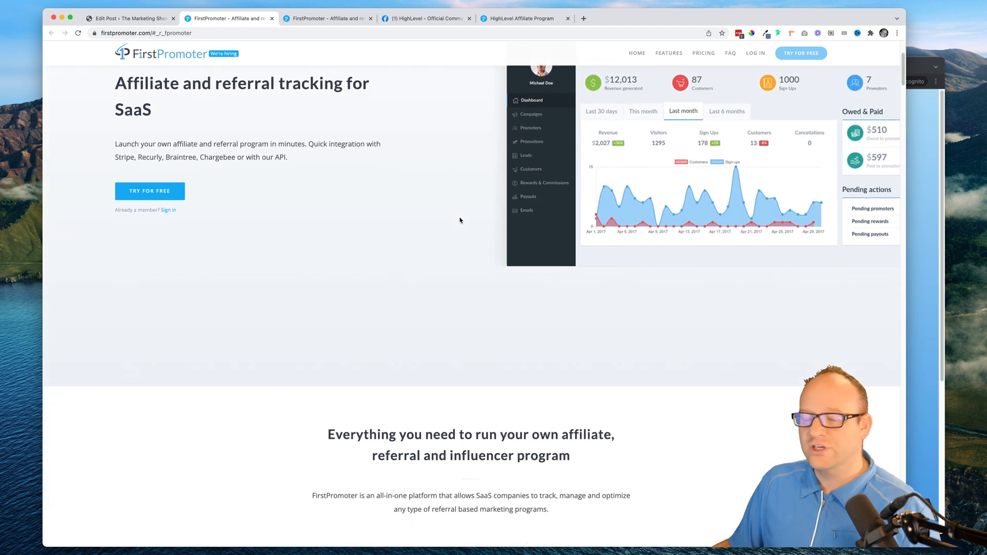
{"action": "scroll", "scroll_direction": "down", "scroll_amount": 3}
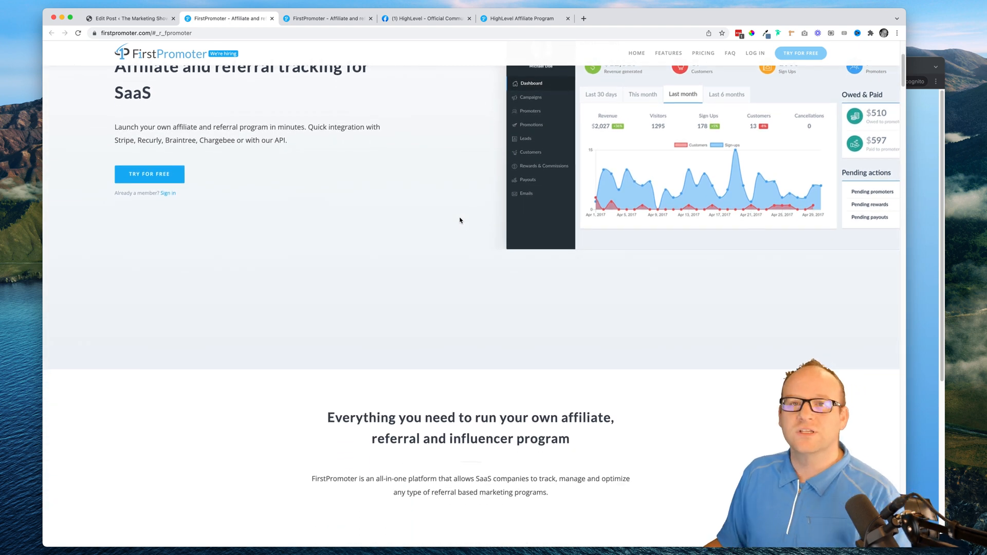
{"action": "scroll", "scroll_direction": "down", "scroll_amount": 3}
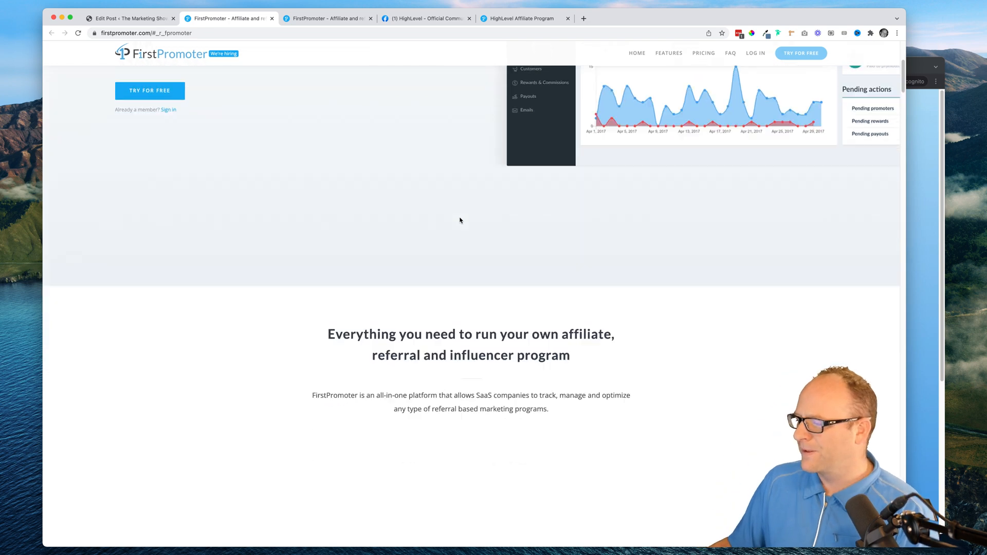
{"action": "scroll", "scroll_direction": "down", "scroll_amount": 3}
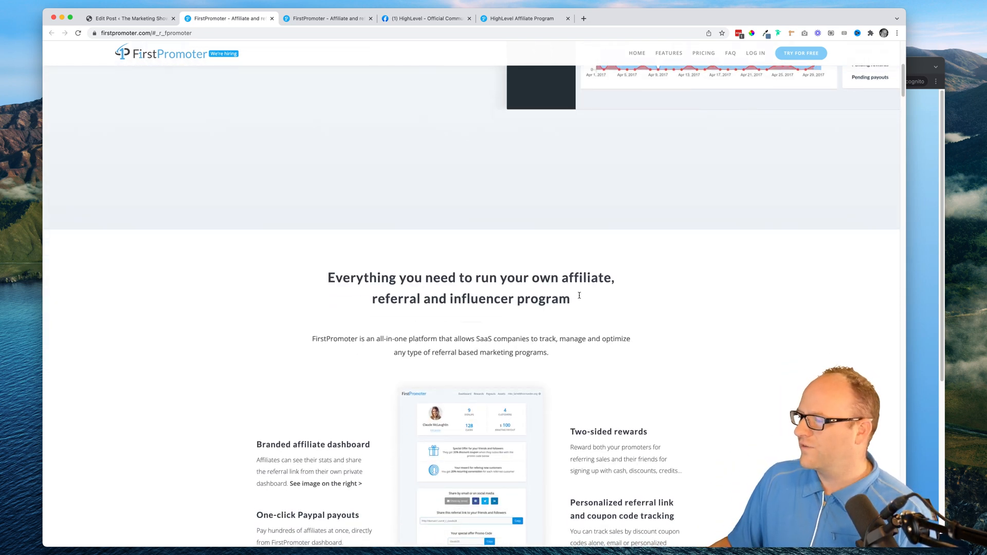
{"action": "left_click_drag", "start_coordinate": [368, 278], "coordinate": [568, 299]}
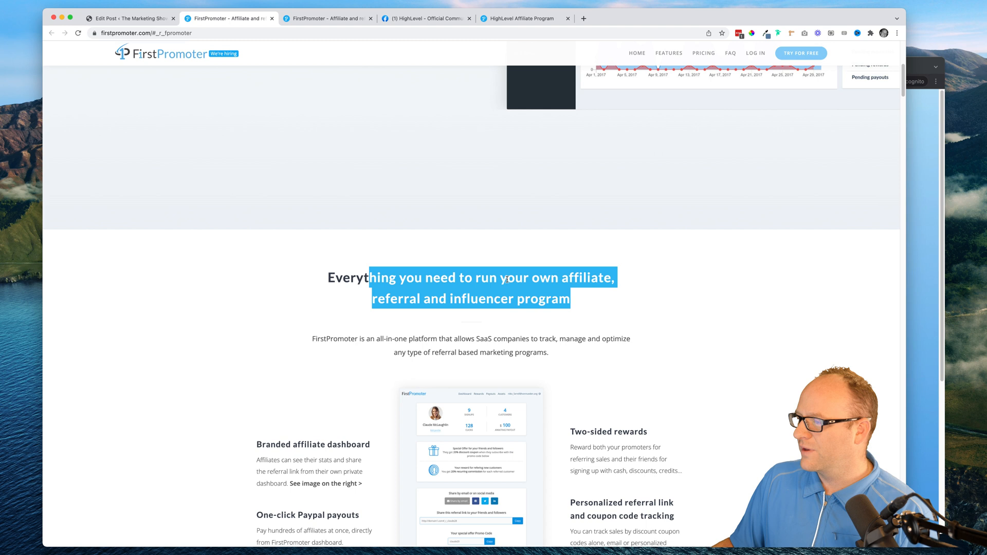
Step: Review the HighLevel affiliate dashboard and view its payout history of $118.80 payments
{"action": "left_click", "coordinate": [524, 18]}
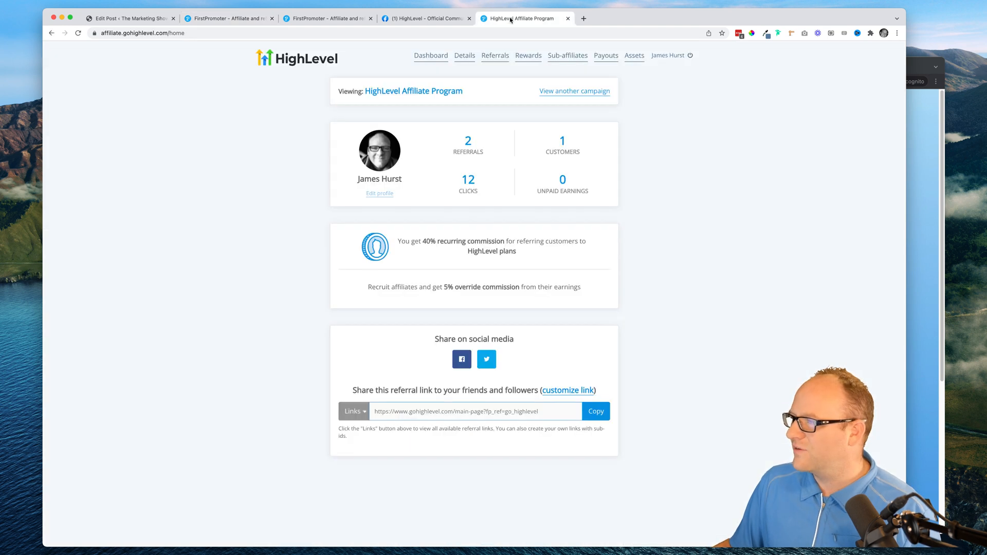
{"action": "mouse_move", "coordinate": [291, 141]}
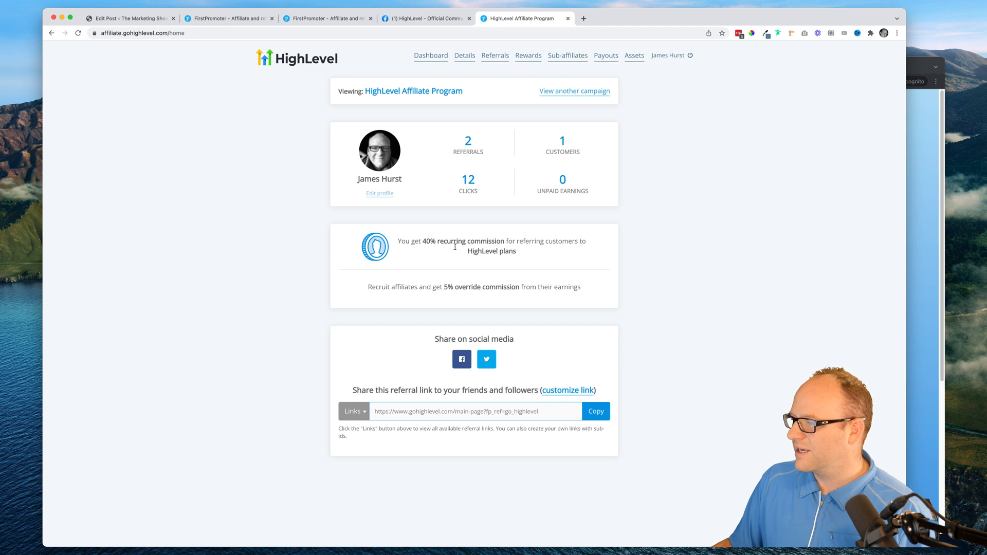
{"action": "left_click_drag", "start_coordinate": [411, 241], "coordinate": [517, 251]}
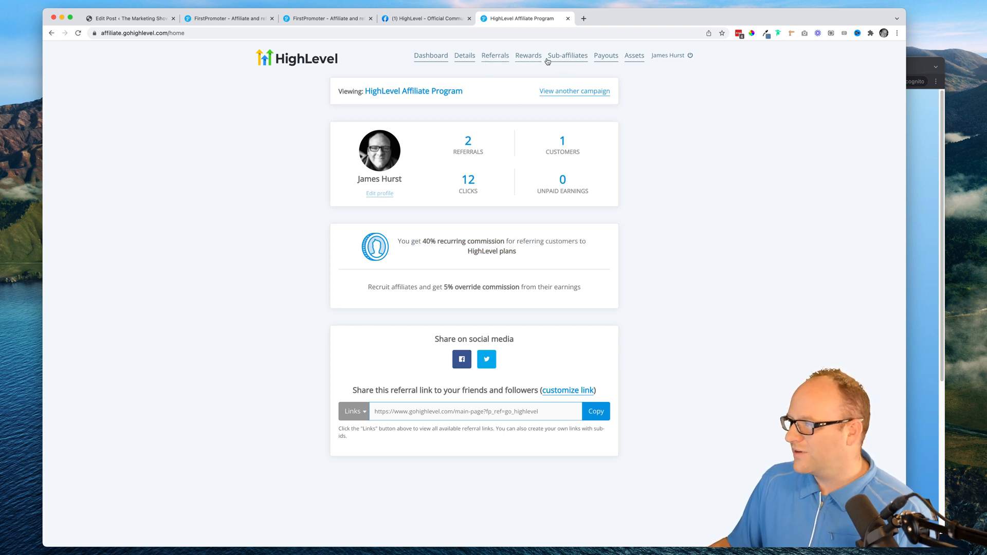
{"action": "left_click", "coordinate": [605, 56]}
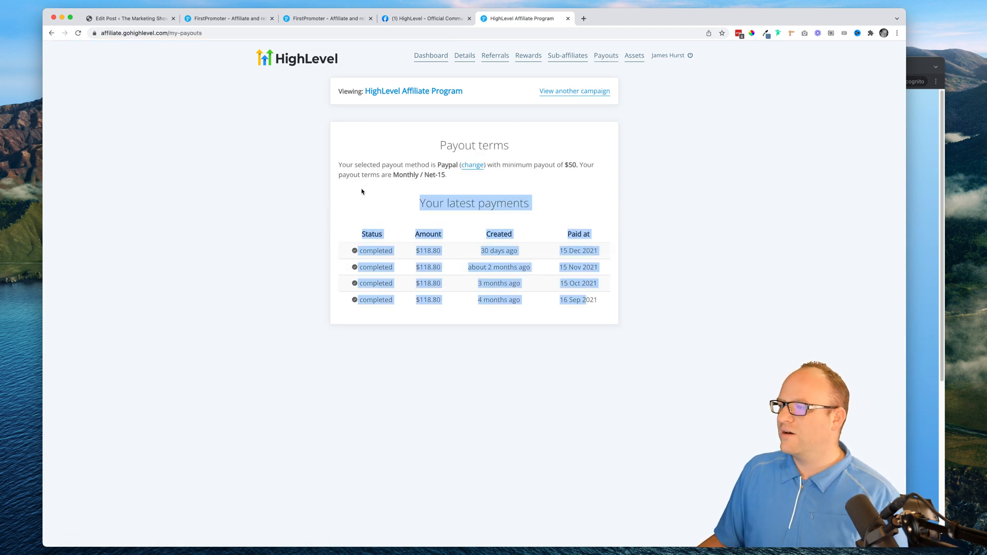
{"action": "left_click", "coordinate": [298, 173]}
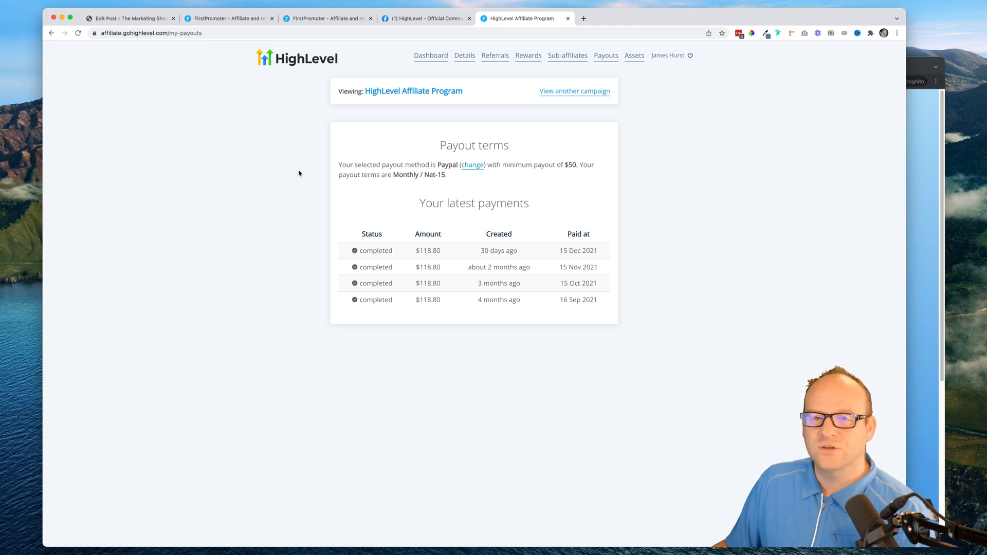
{"action": "mouse_move", "coordinate": [928, 187]}
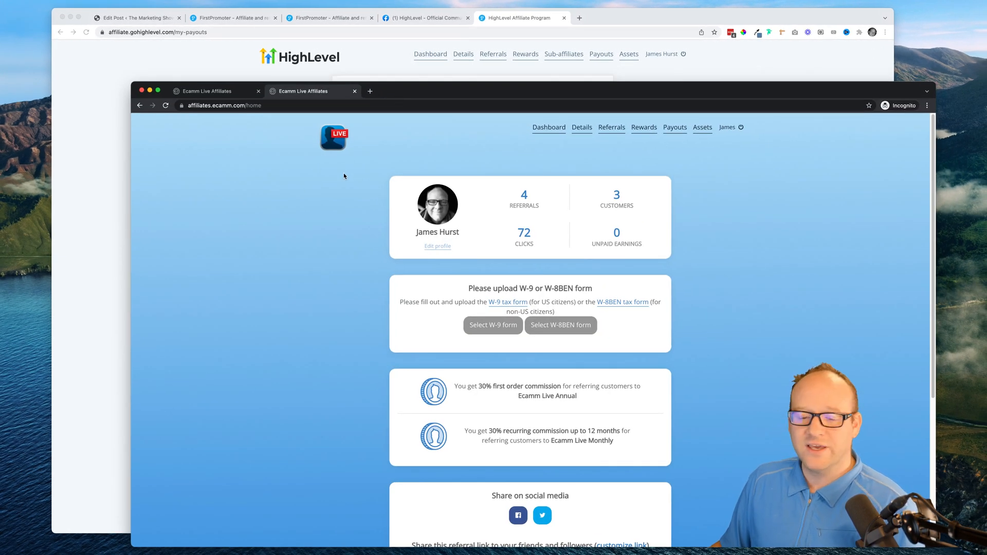
Step: Check Ecamm's affiliate payouts, then highlight the Starter plan's $5000/month limit on FirstPromoter pricing
{"action": "left_click", "coordinate": [674, 127]}
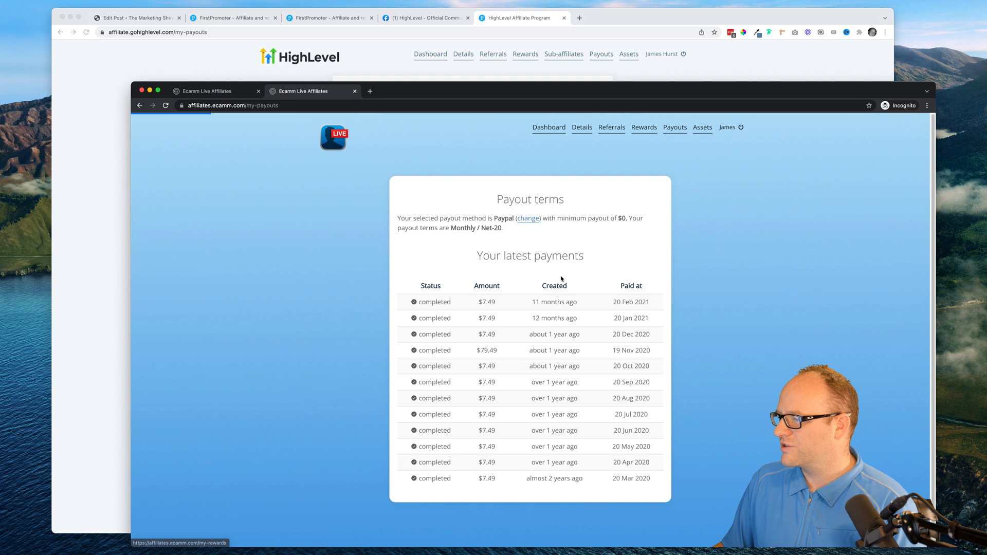
{"action": "mouse_move", "coordinate": [223, 73]}
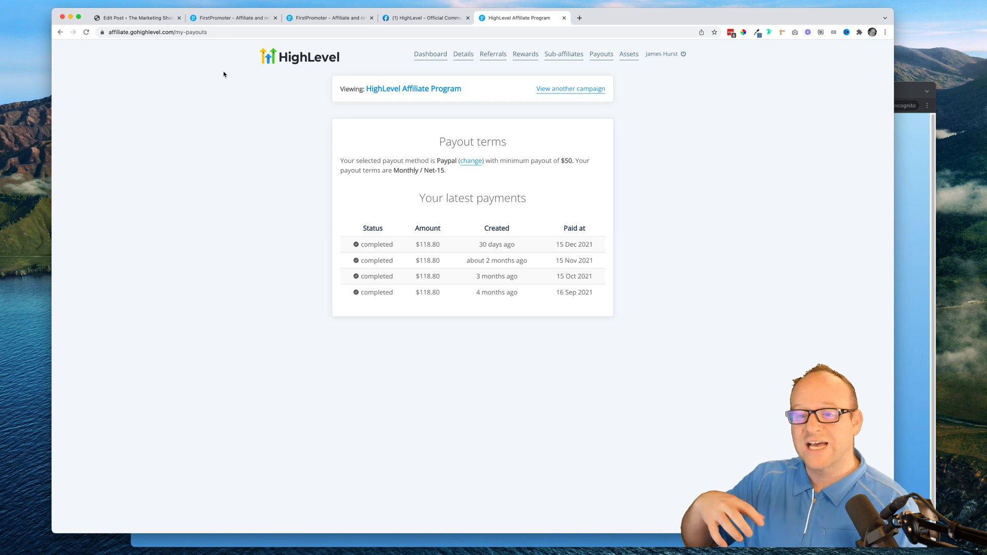
{"action": "mouse_move", "coordinate": [245, 111]}
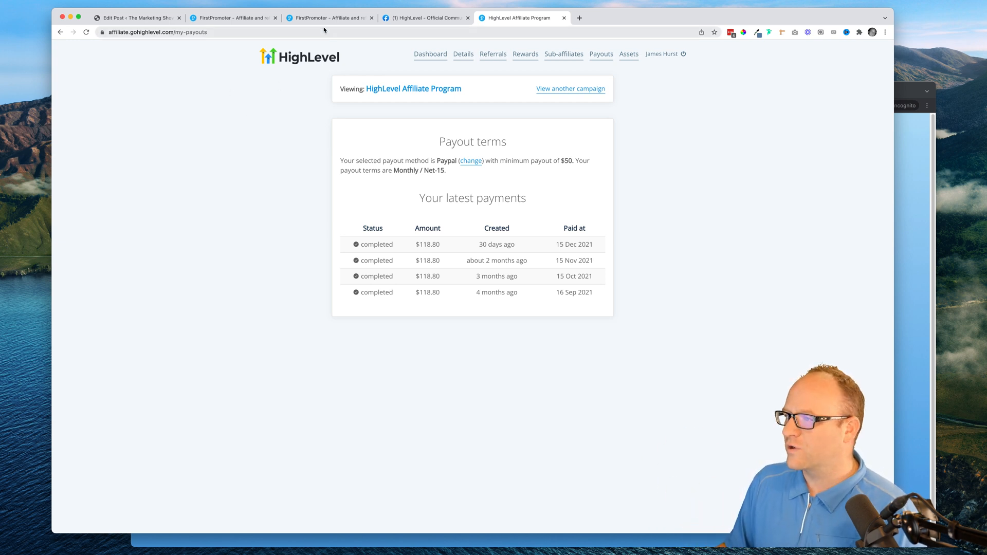
{"action": "left_click", "coordinate": [328, 17]}
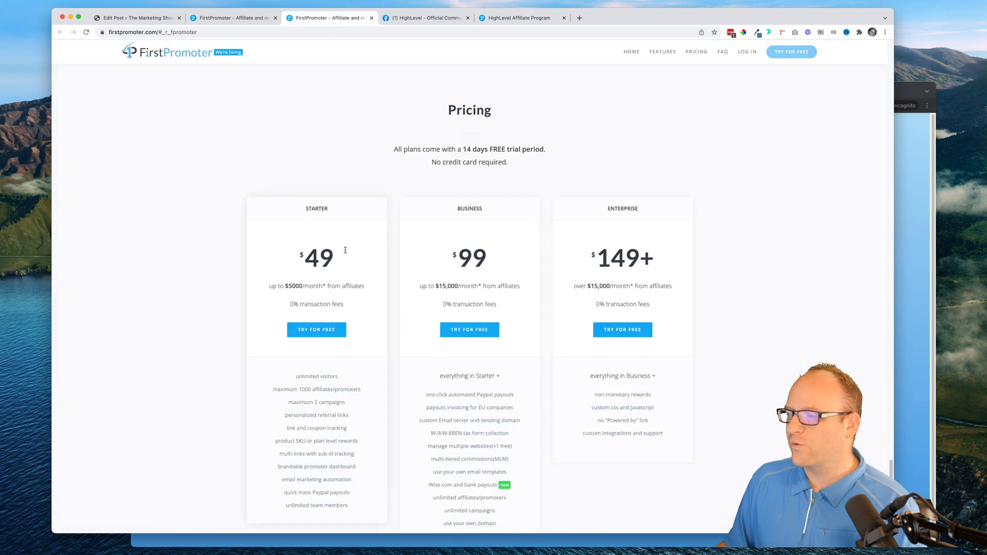
{"action": "double_click", "coordinate": [305, 285]}
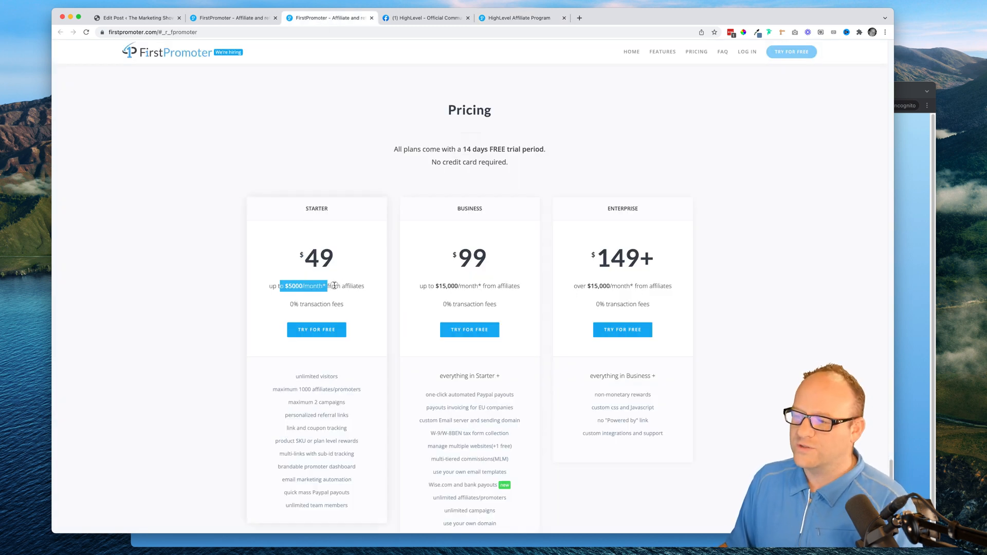